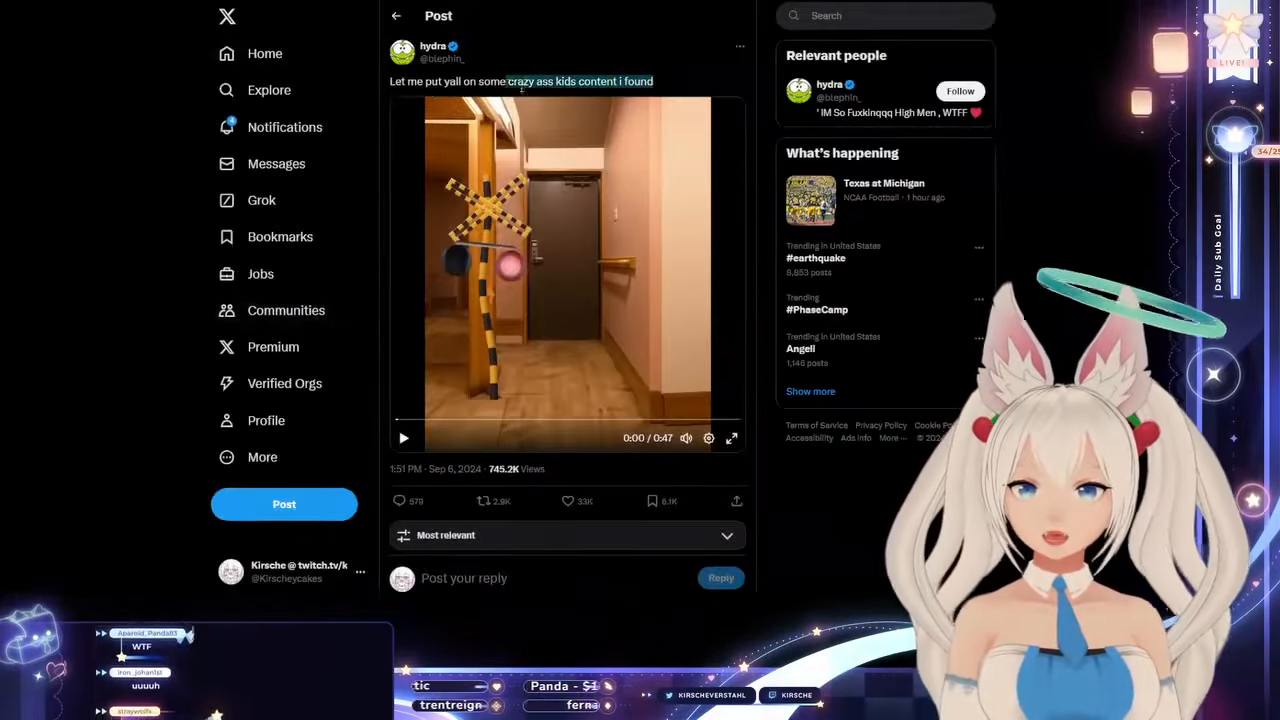
Scroll the thread past the first video to the shark-on-tracks reply
scroll("down", 3)
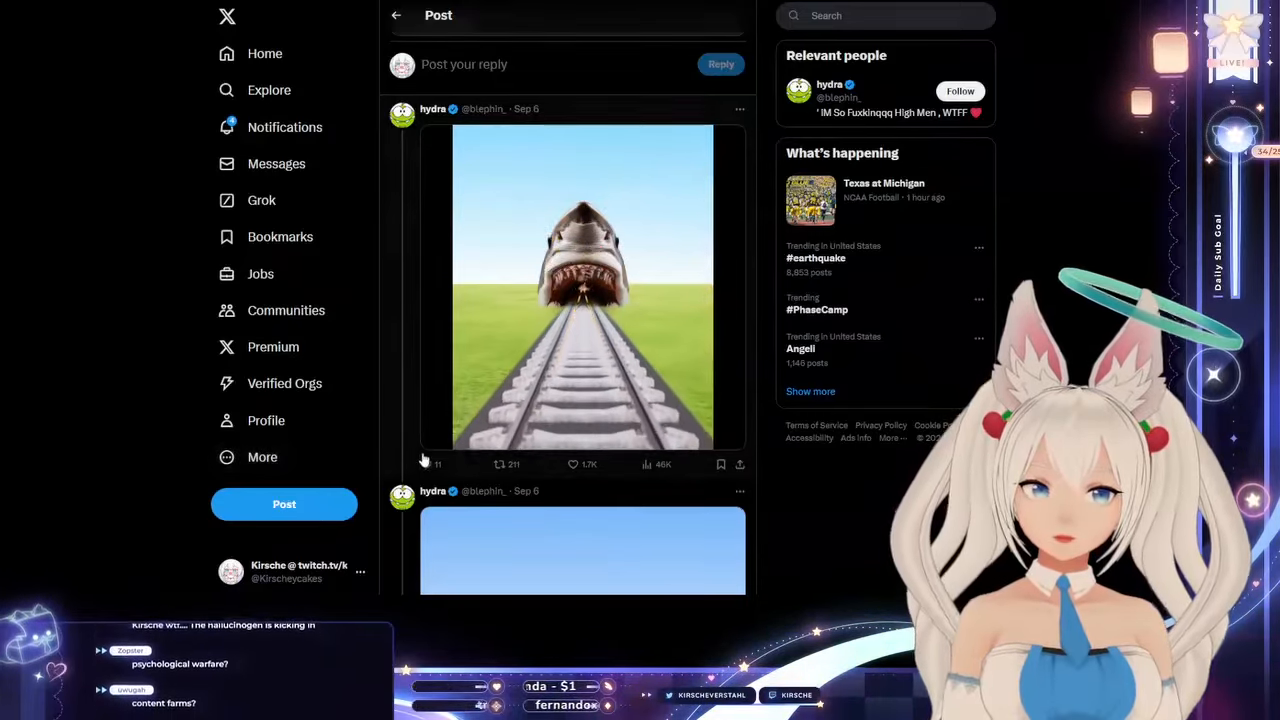
Play the railroad-crossing reply to 0:33, pause it, and scroll to the third video
left_click(583, 288)
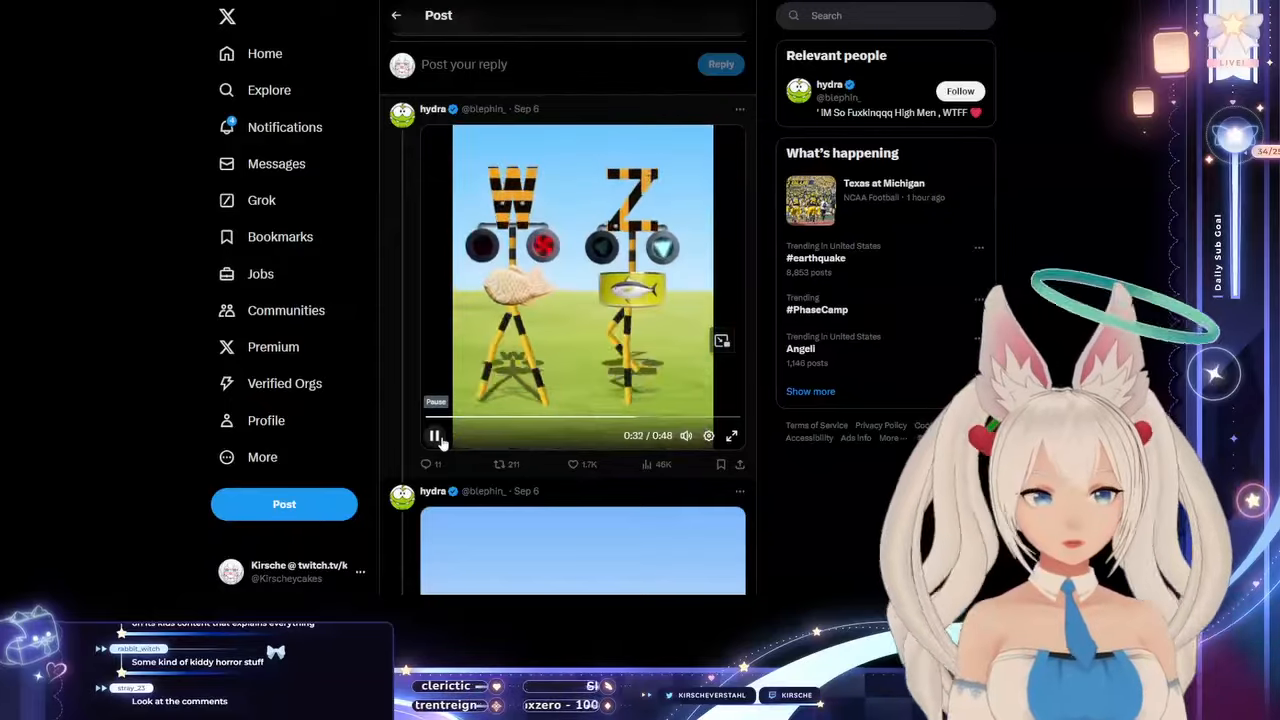
left_click(435, 436)
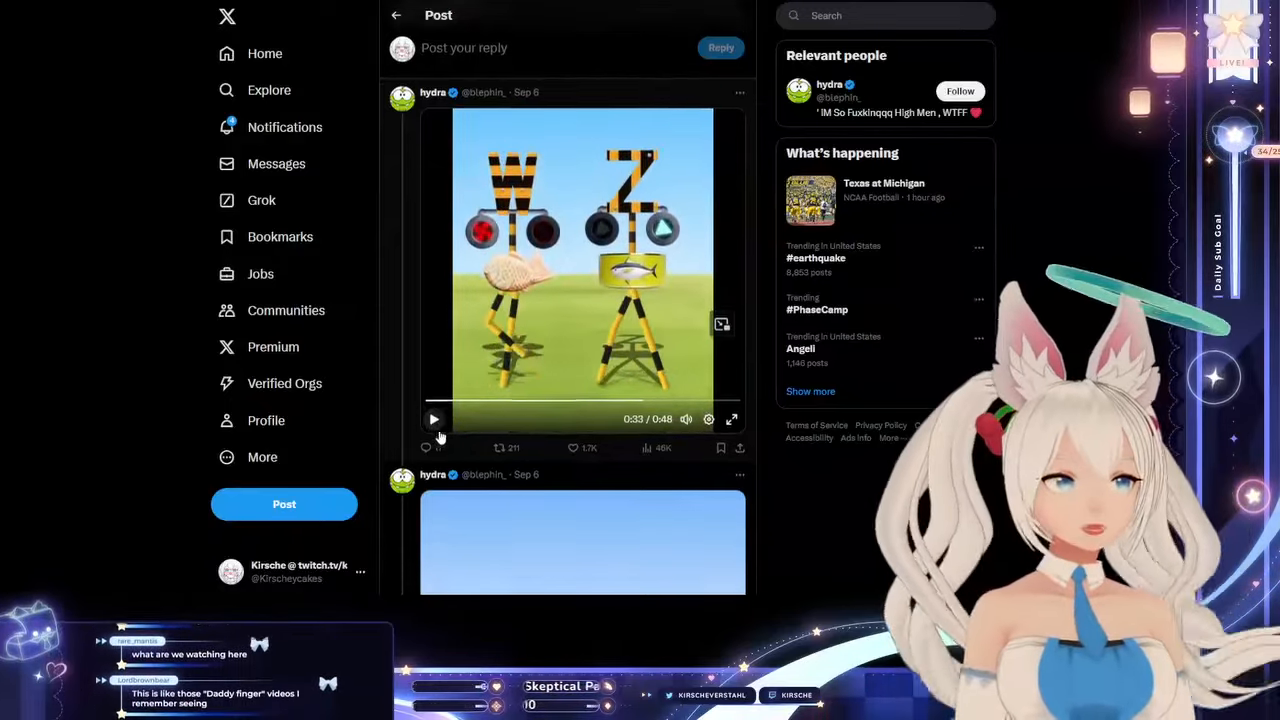
scroll("down", 3)
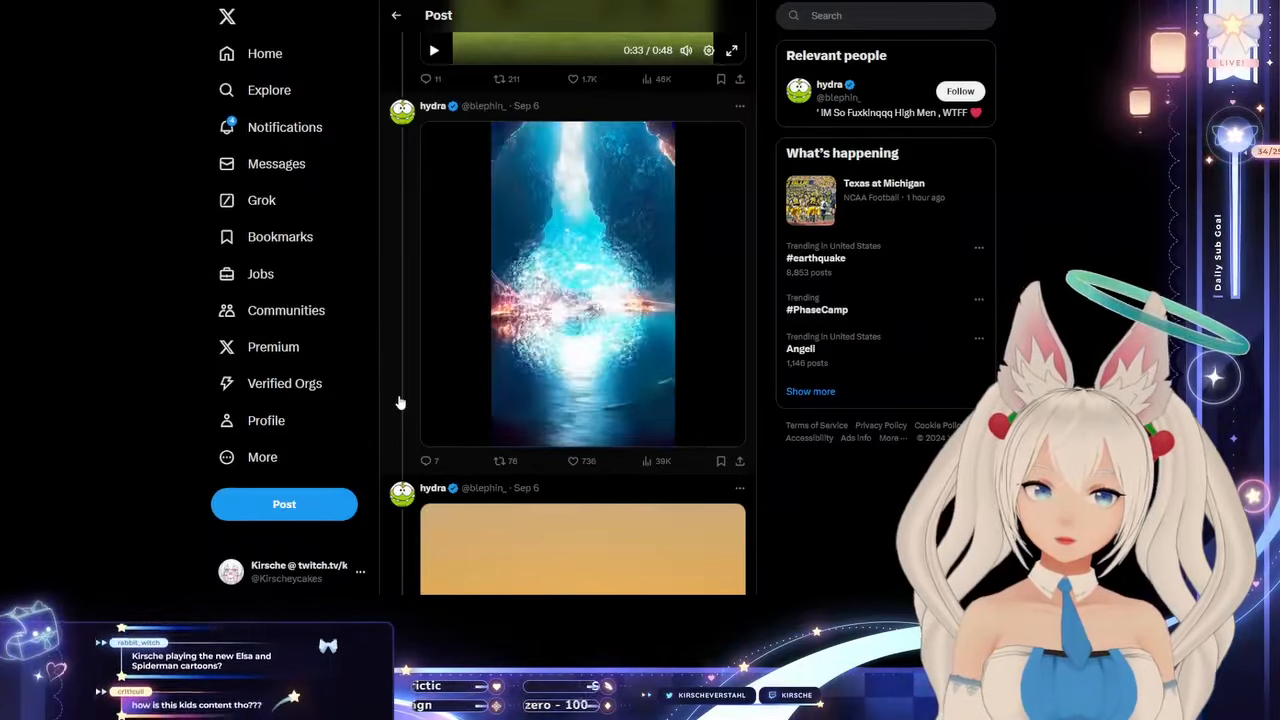
Play the remaining thread clips and open the 'ACTUAL CREATOR IS' youtube.com link to Thepentamax
left_click(434, 432)
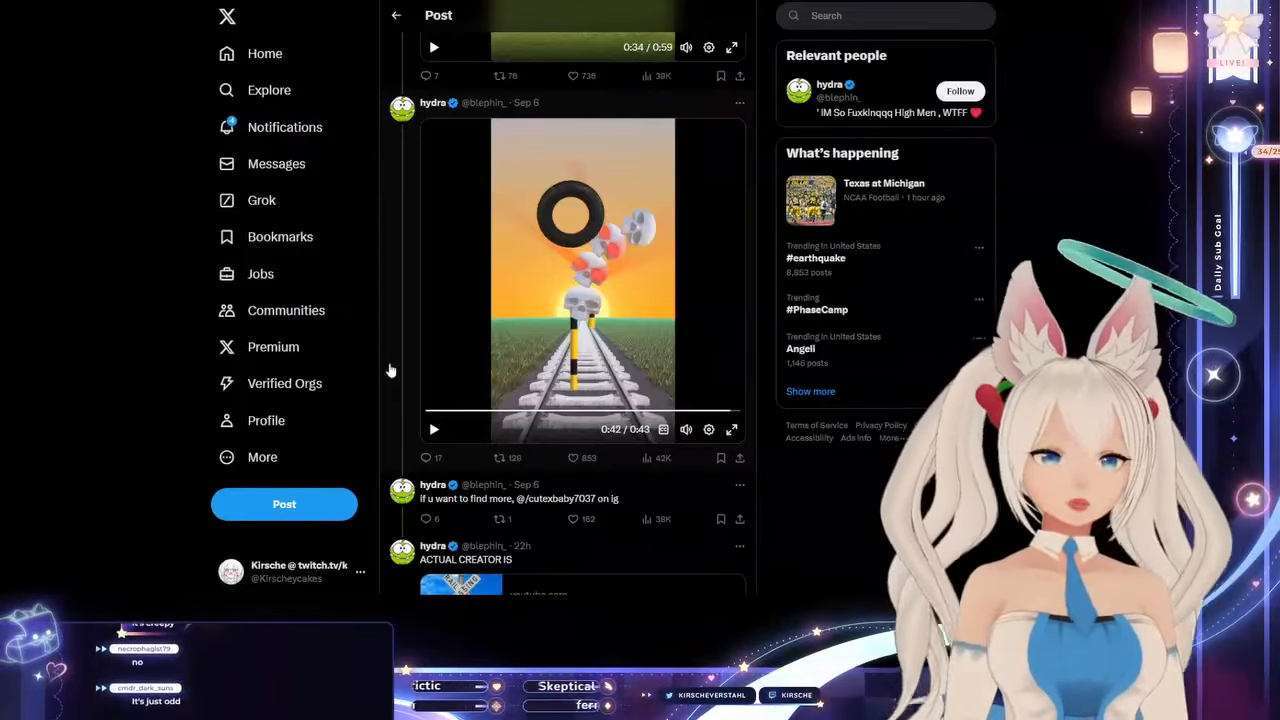
left_click(500, 457)
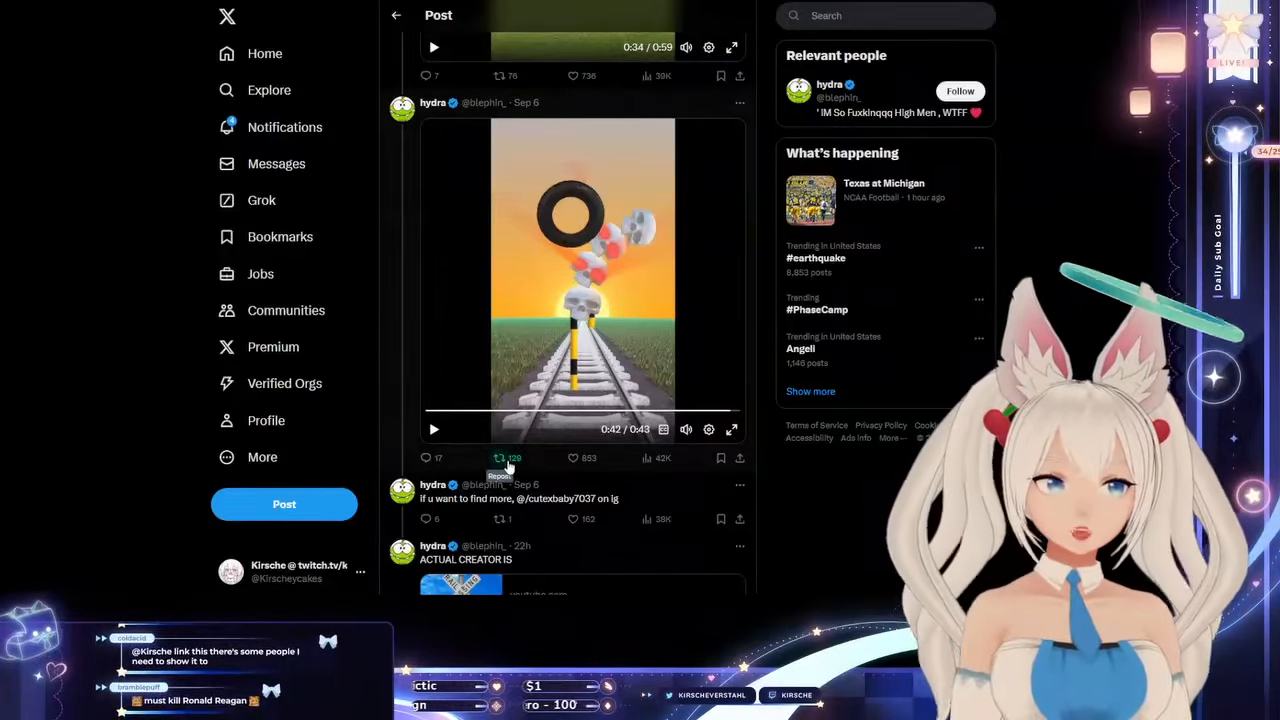
scroll("down", 3)
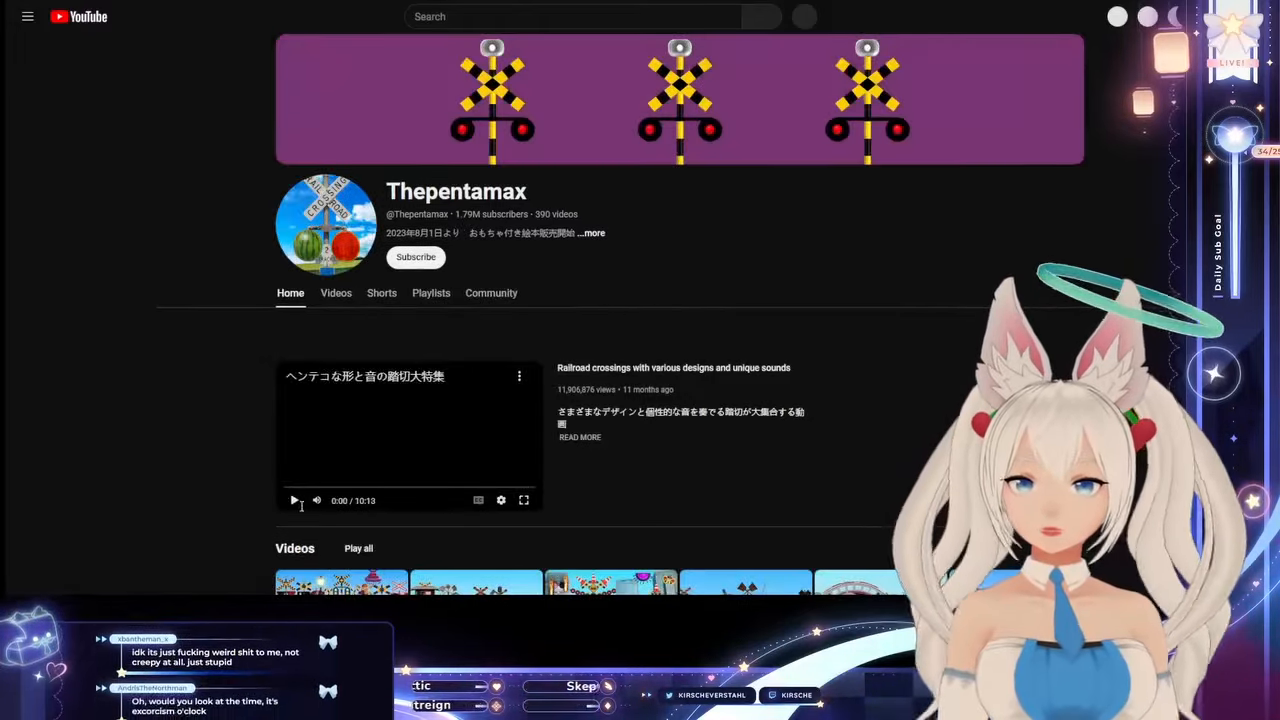
Preview the featured video, then open 'Railroad crossings and trains continue acrobatic behavior'
left_click(27, 16)
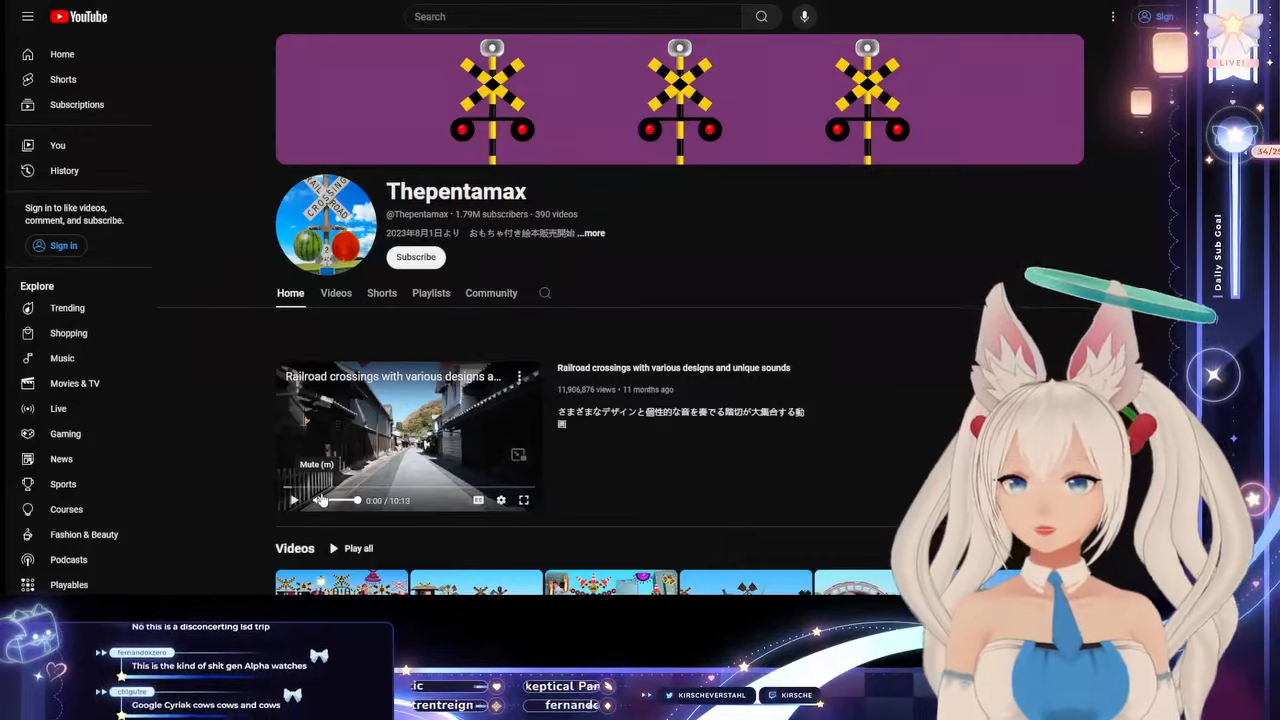
scroll("down", 3)
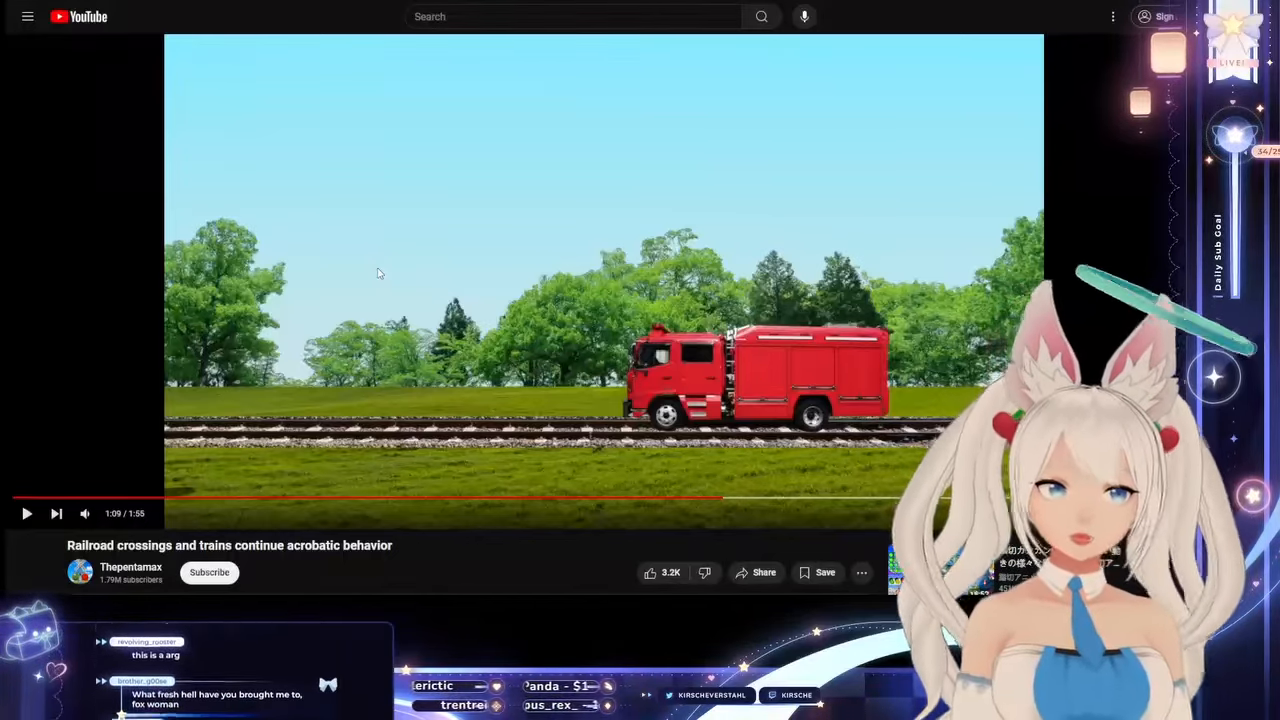
Scroll down to the 54 comments and select a word in the long Spanish comment
scroll("down", 3)
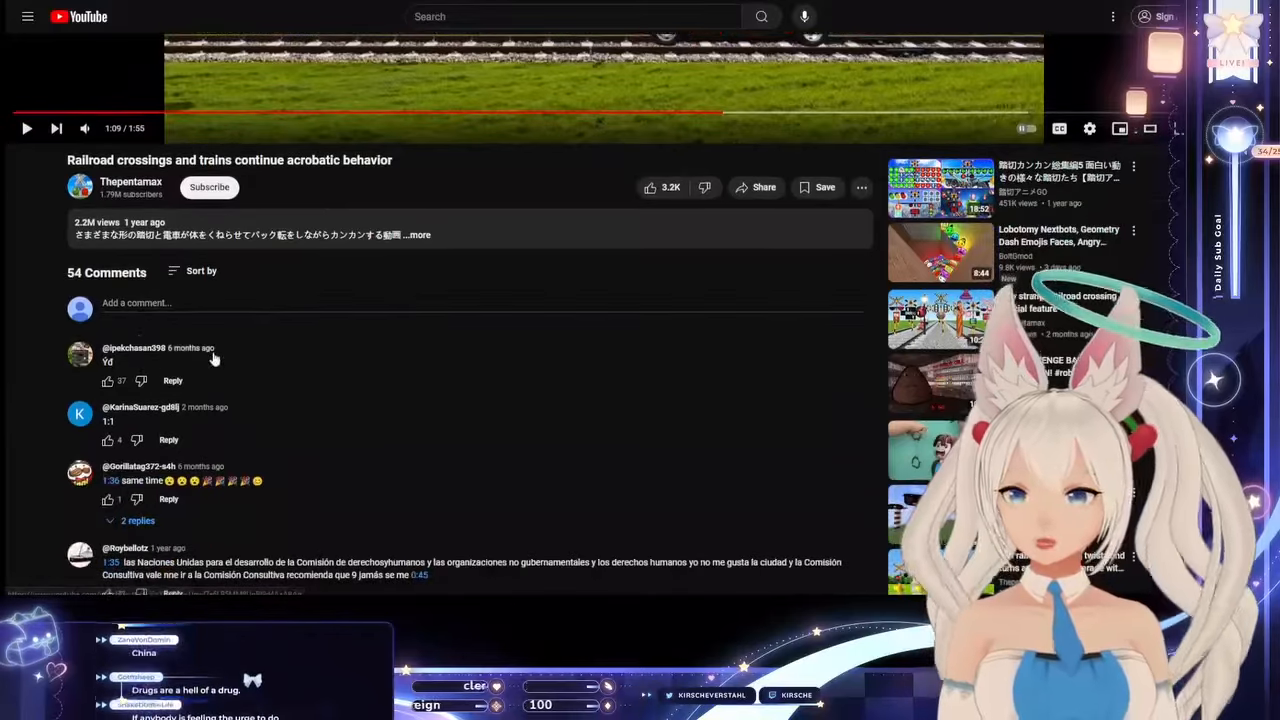
scroll("down", 3)
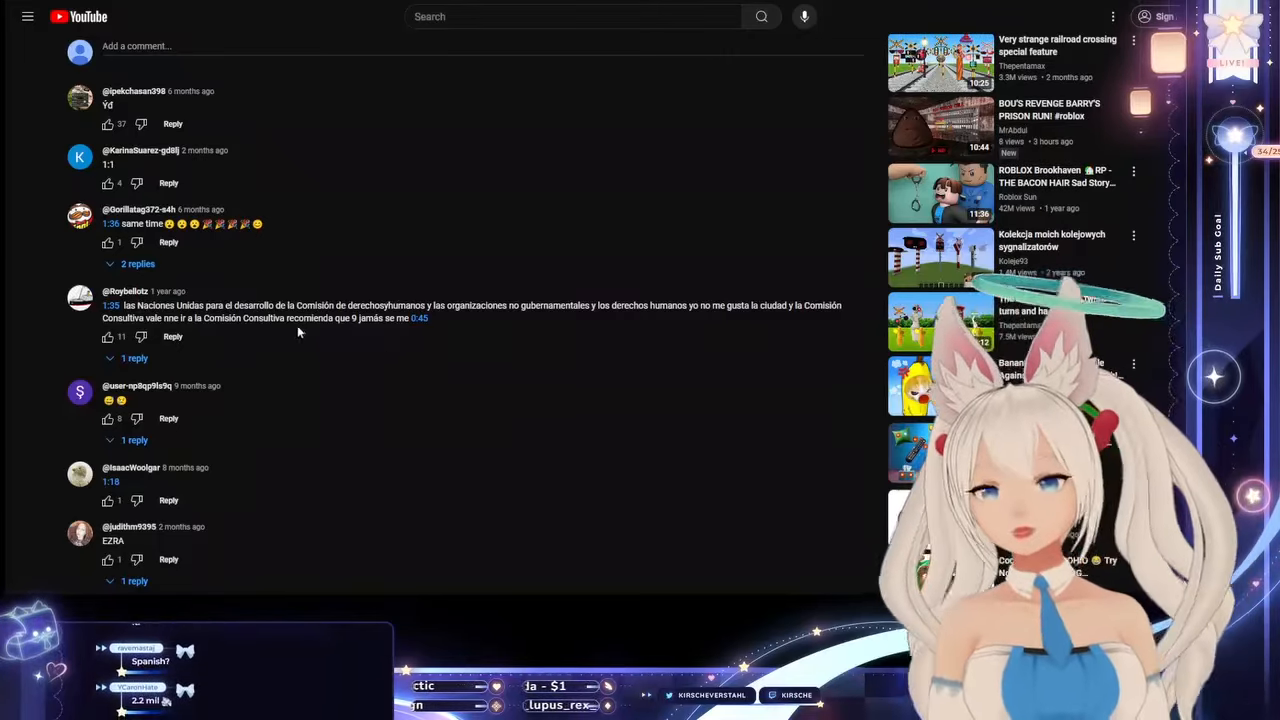
double_click(554, 305)
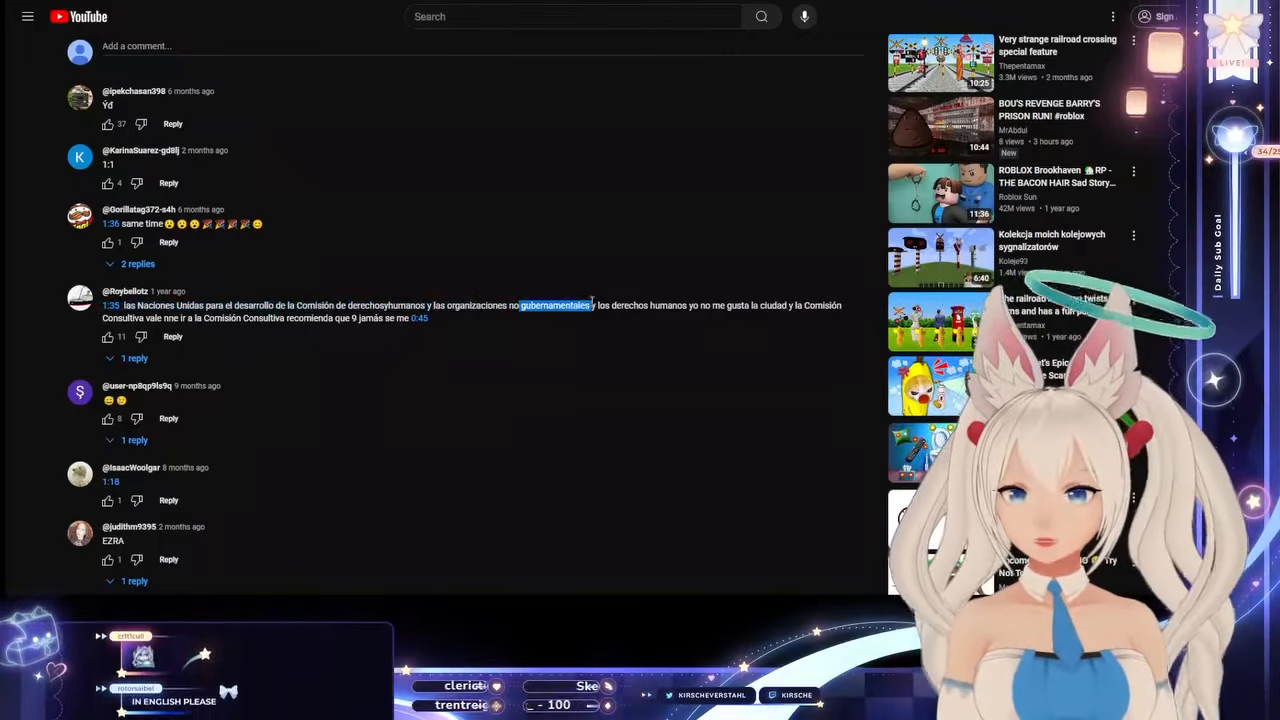